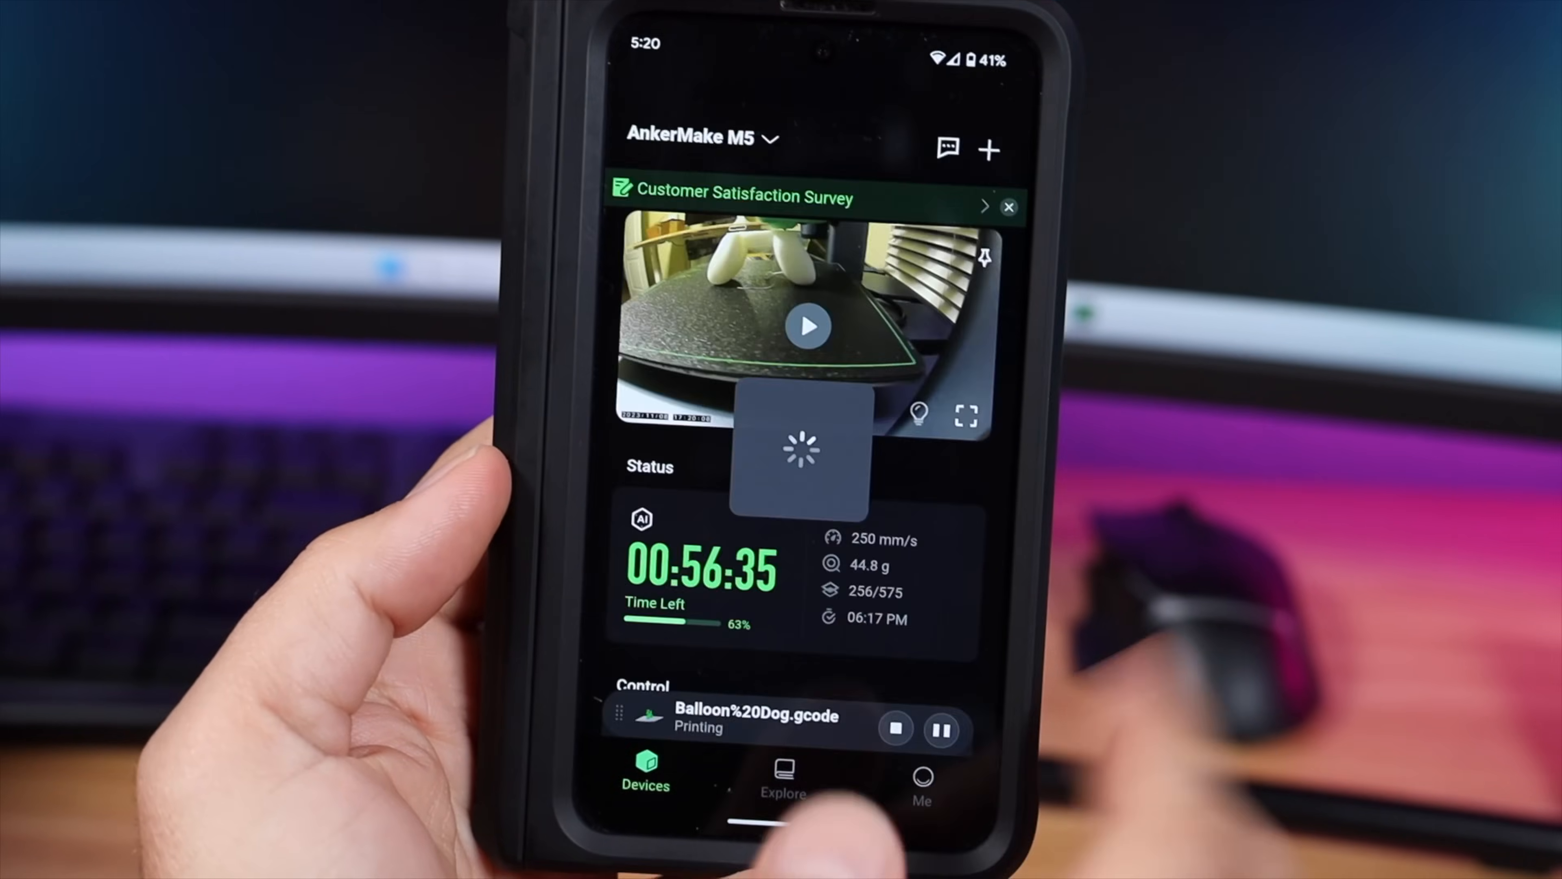
Step: Load the live camera feed on the M5 status card for the Balloon Dog print
click(898, 728)
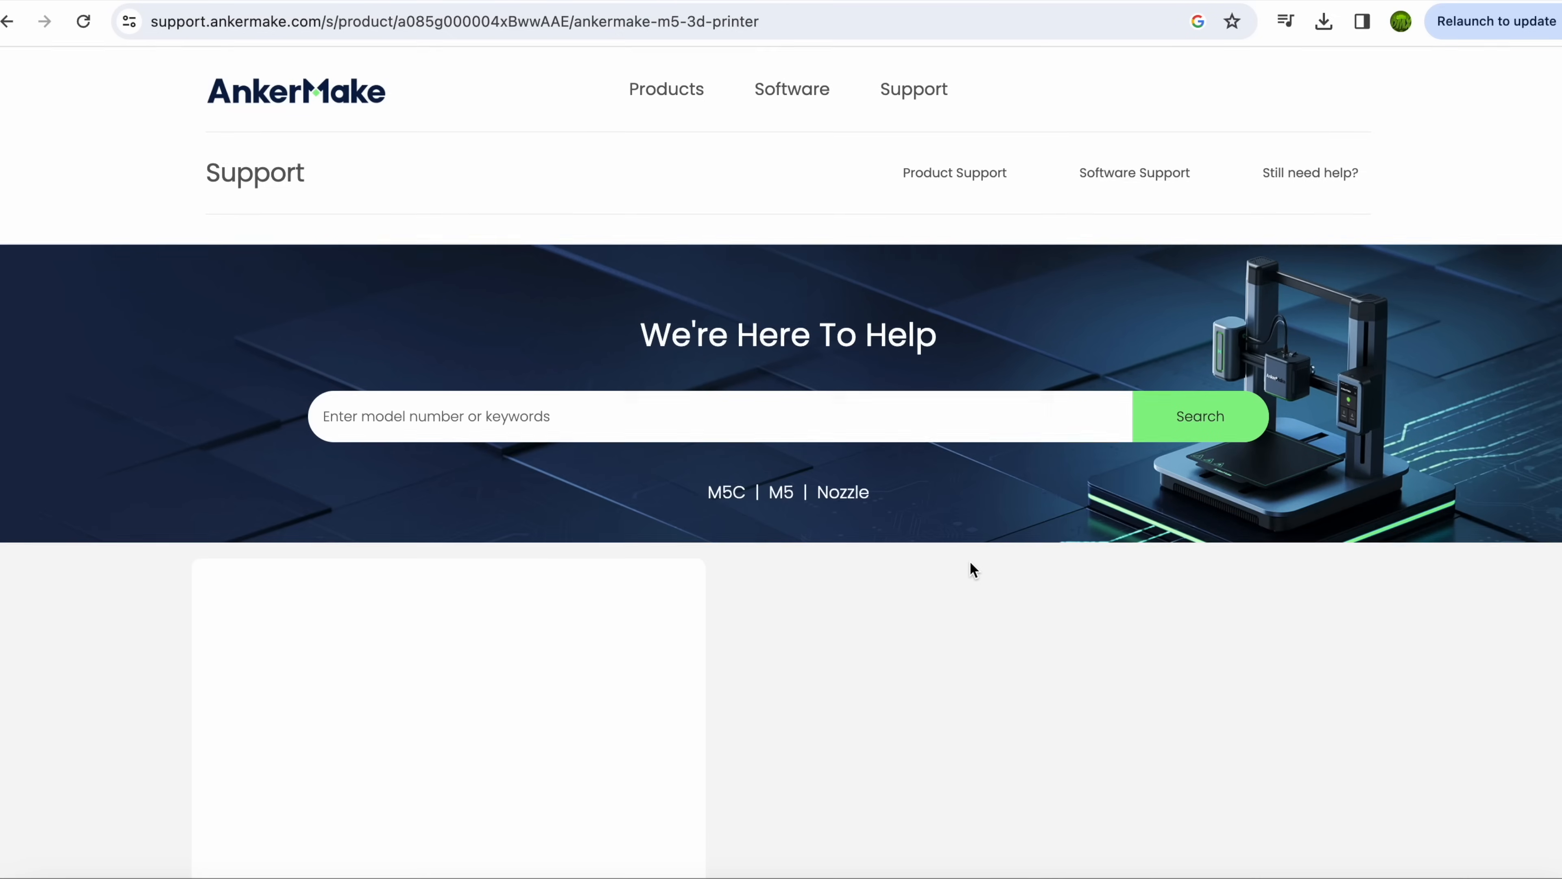
Step: Browse the M5 How-To Videos: view Loading Filament, then start the nozzle blockage video
scroll(down, 3)
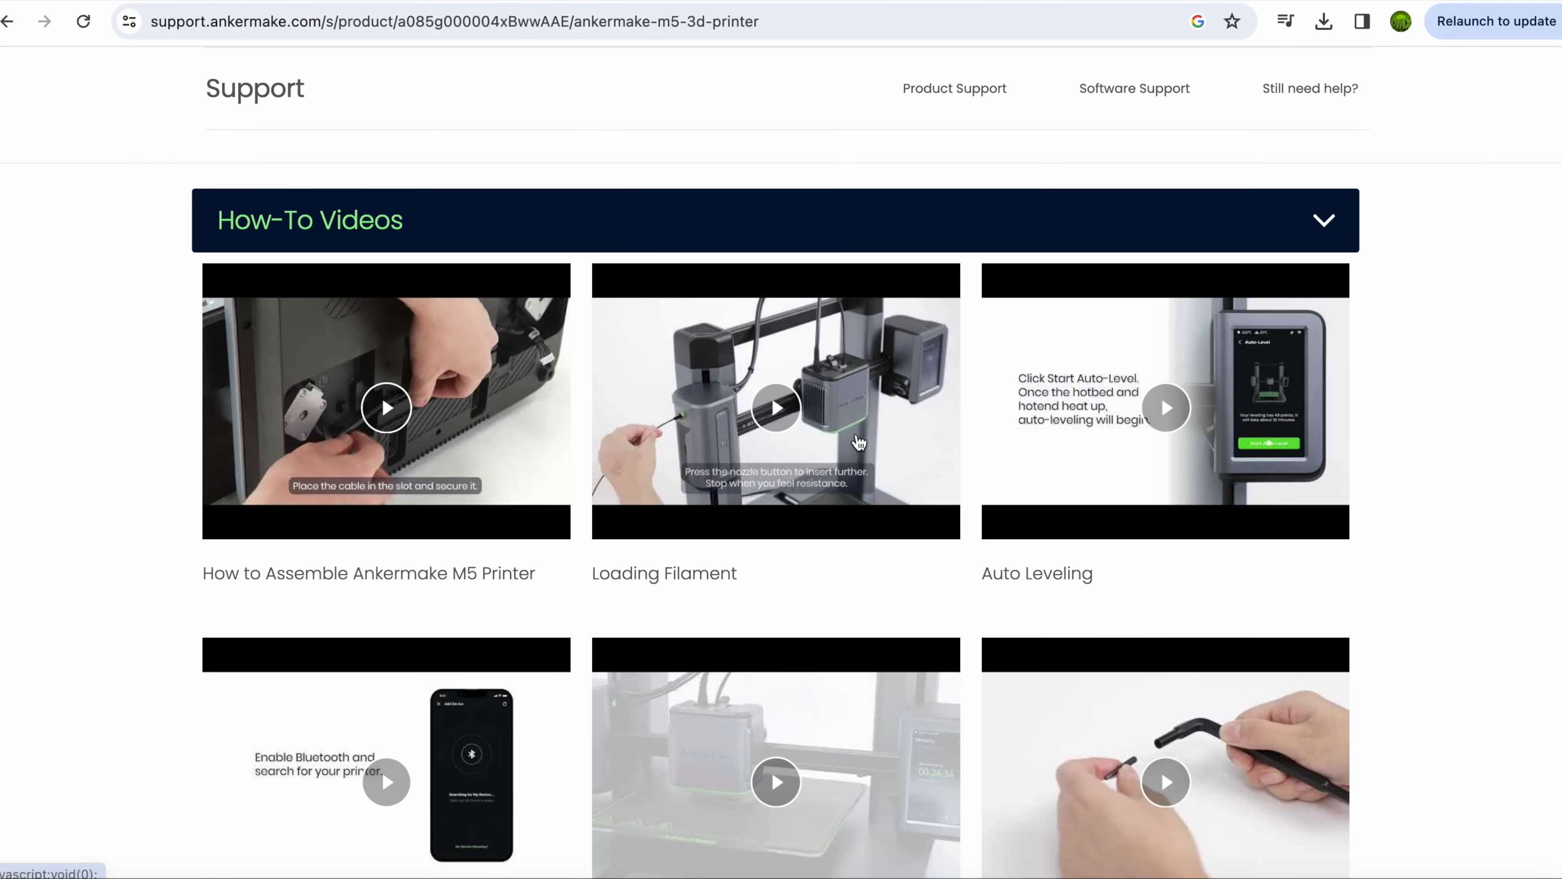
scroll(down, 3)
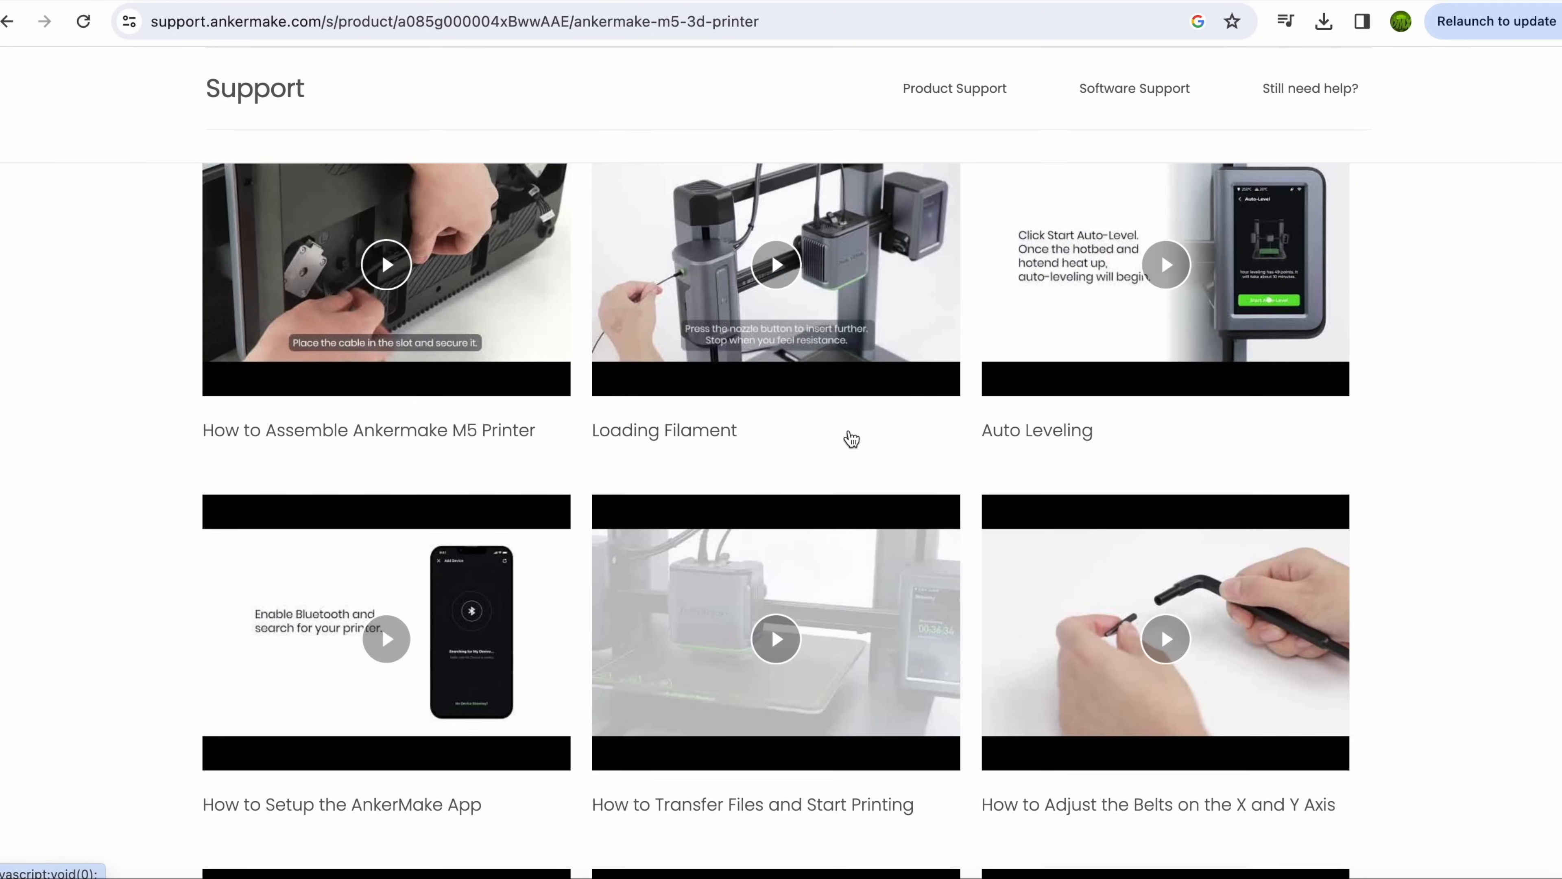
click(776, 265)
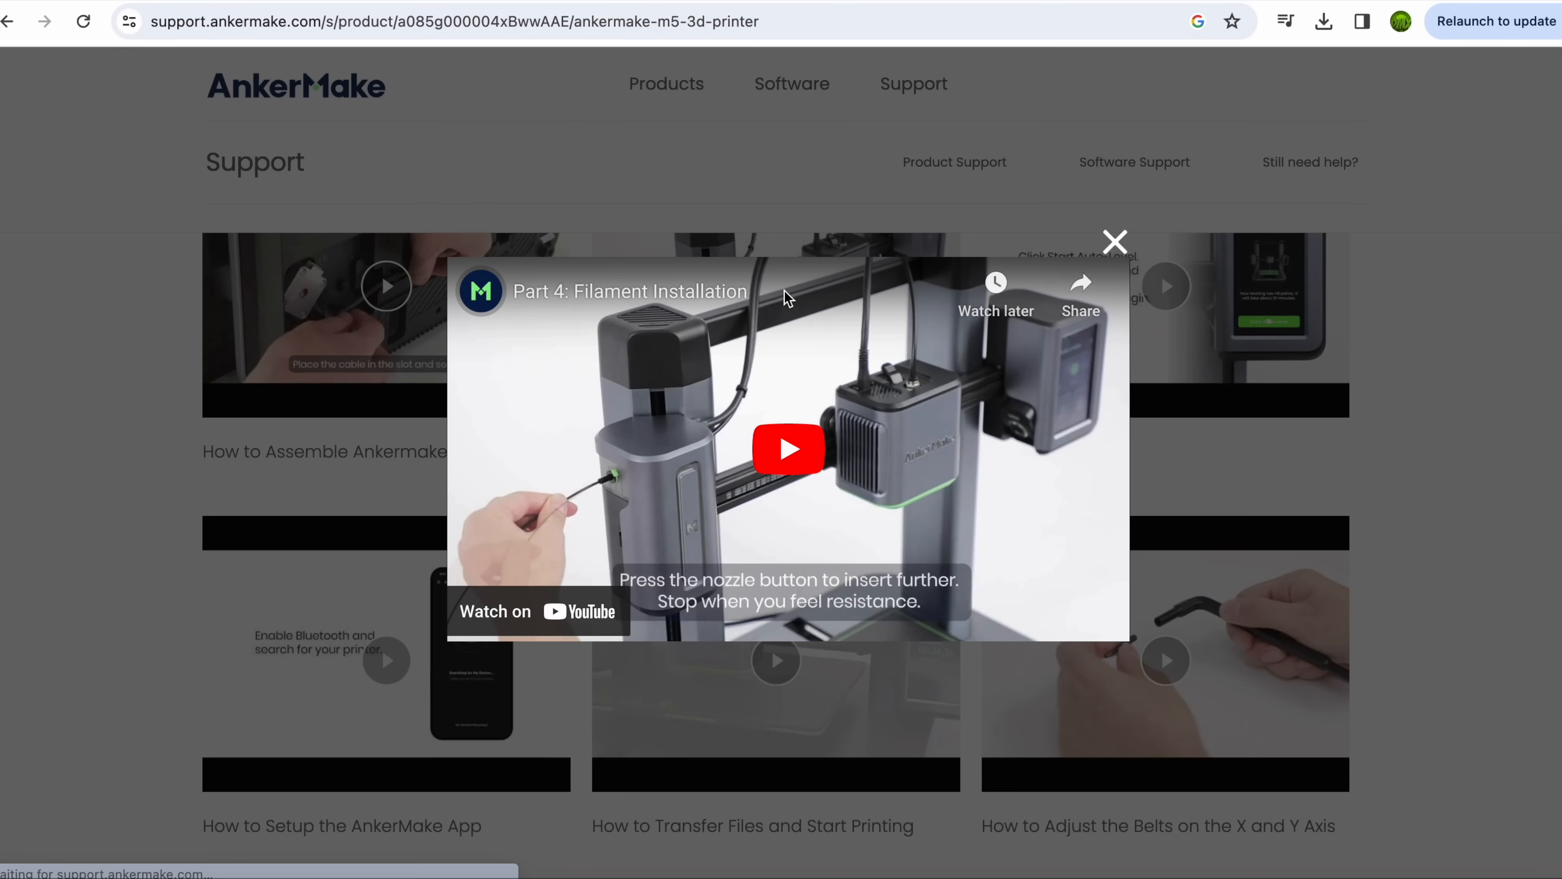
click(788, 451)
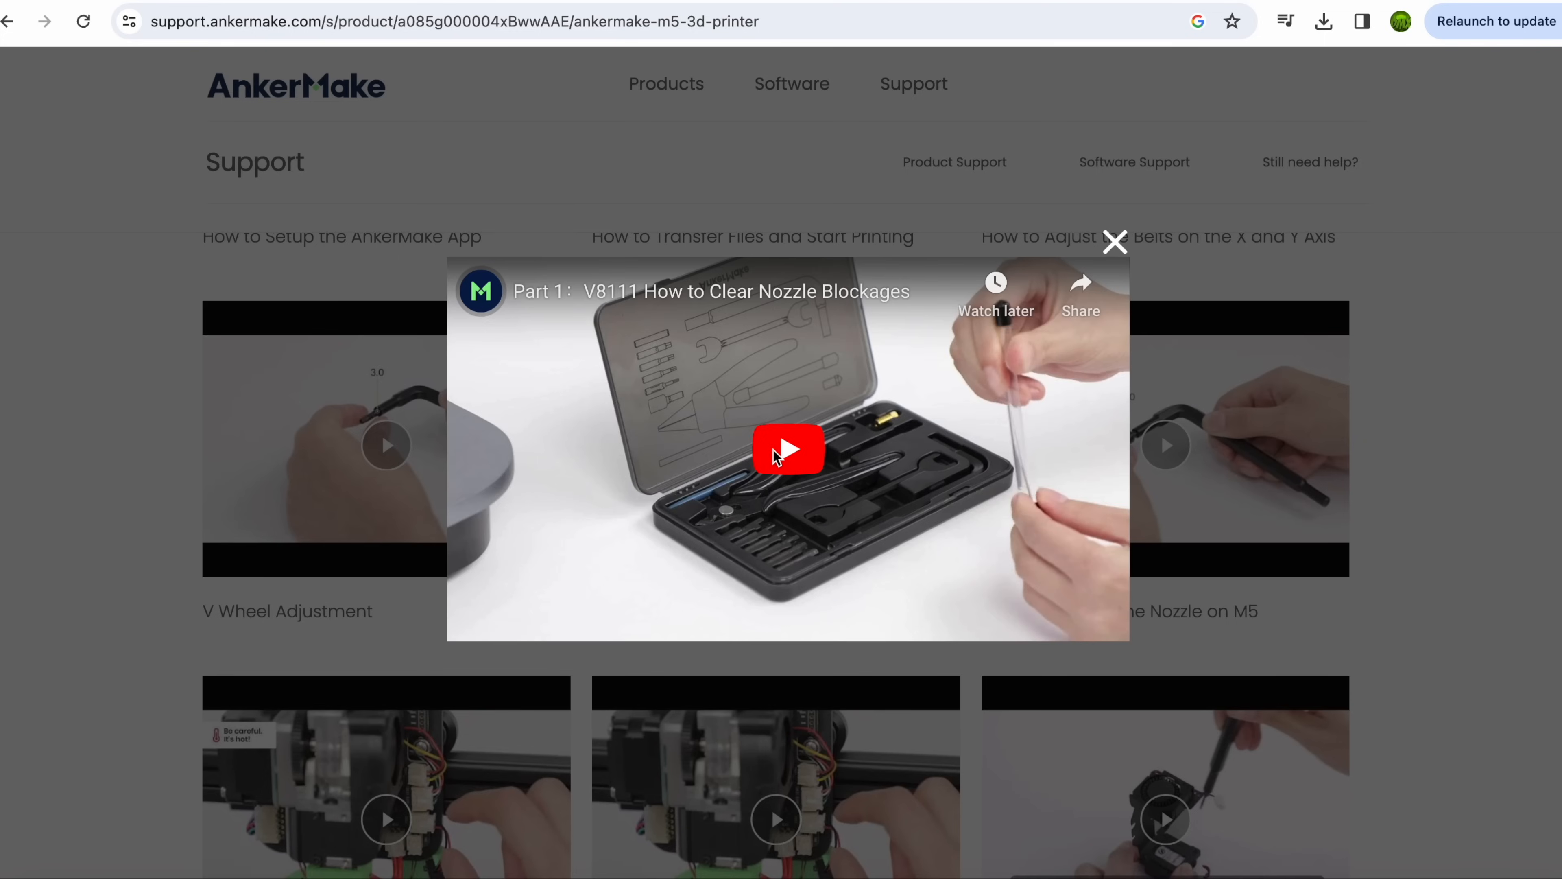
click(787, 451)
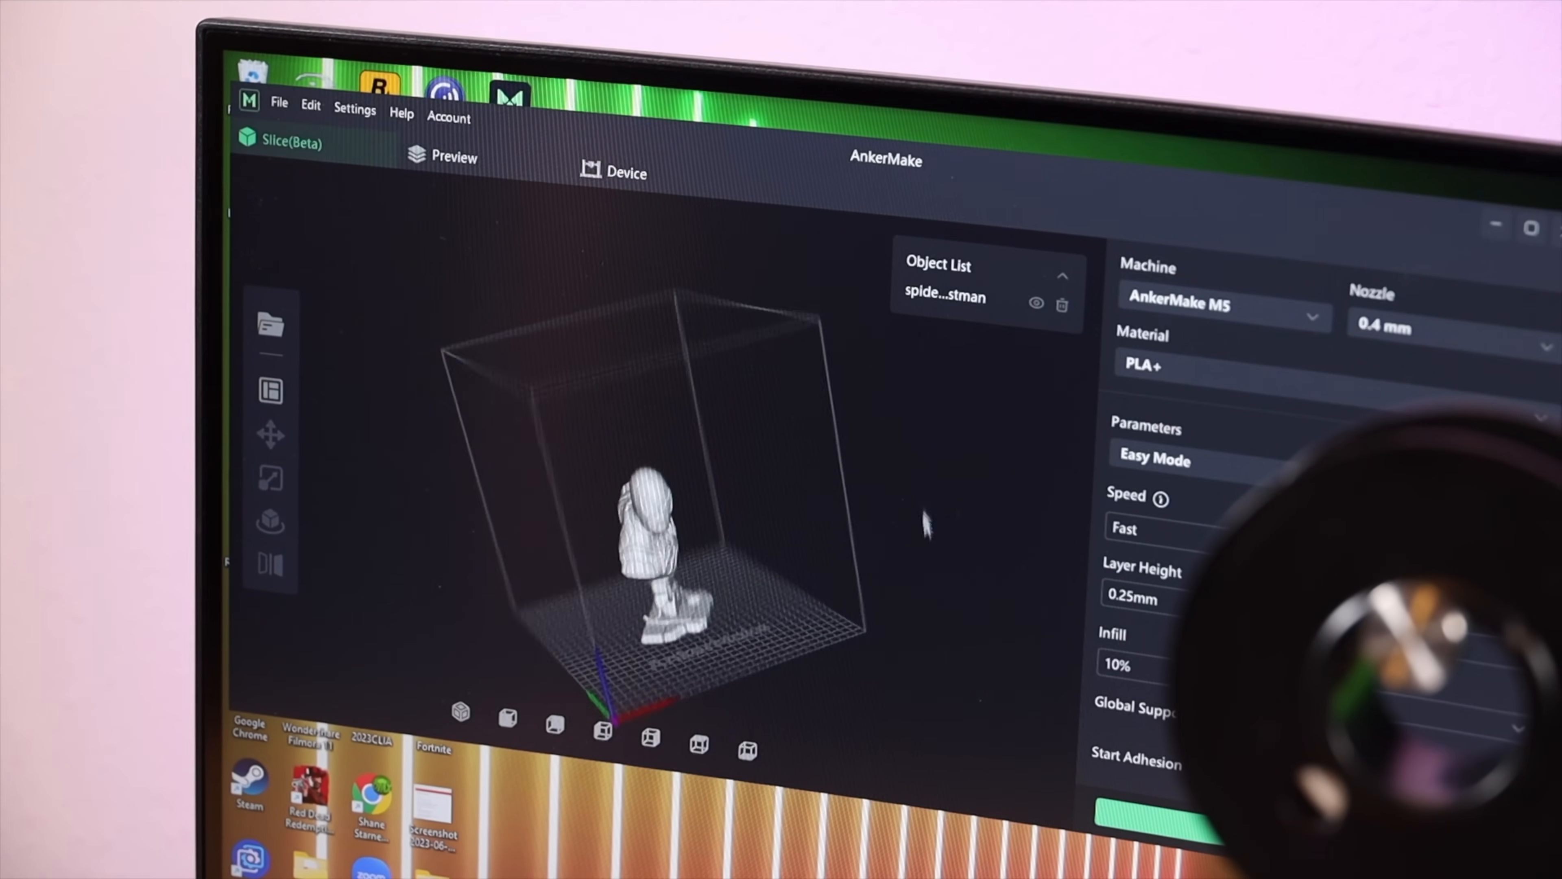
drag(926, 528, 742, 396)
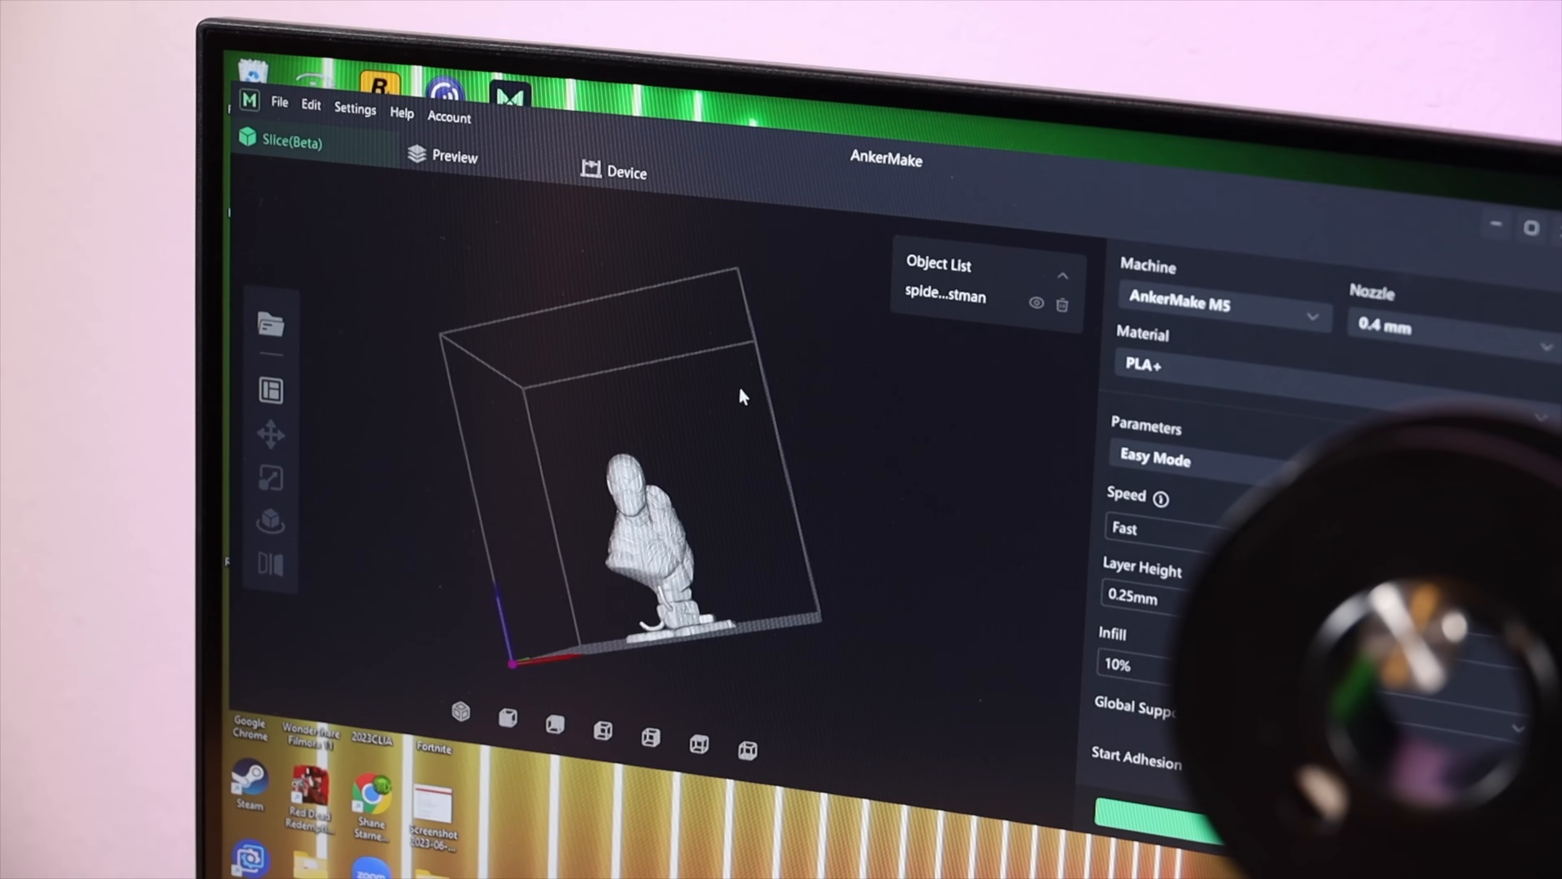